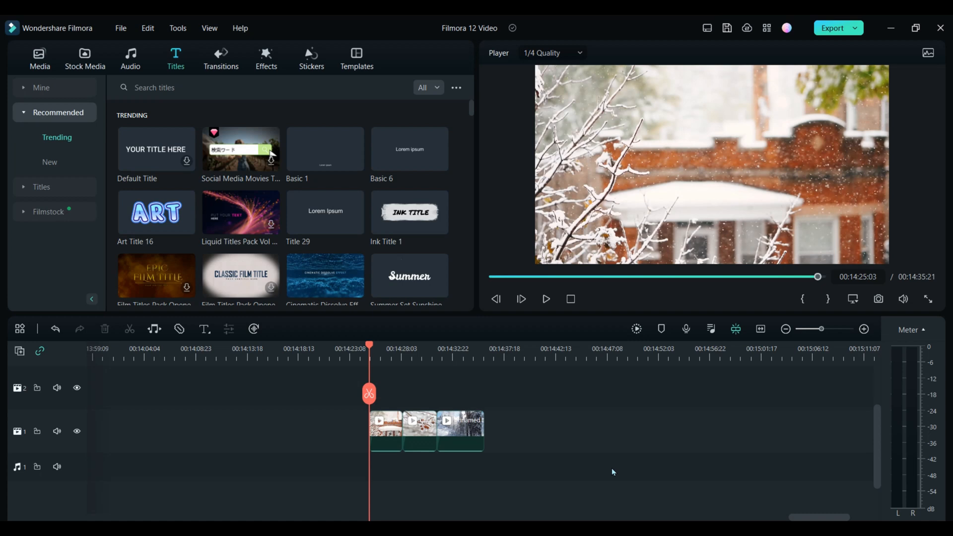
- Add an adjustment layer above the three snow clips and stretch it to span them all
left_click(386, 432)
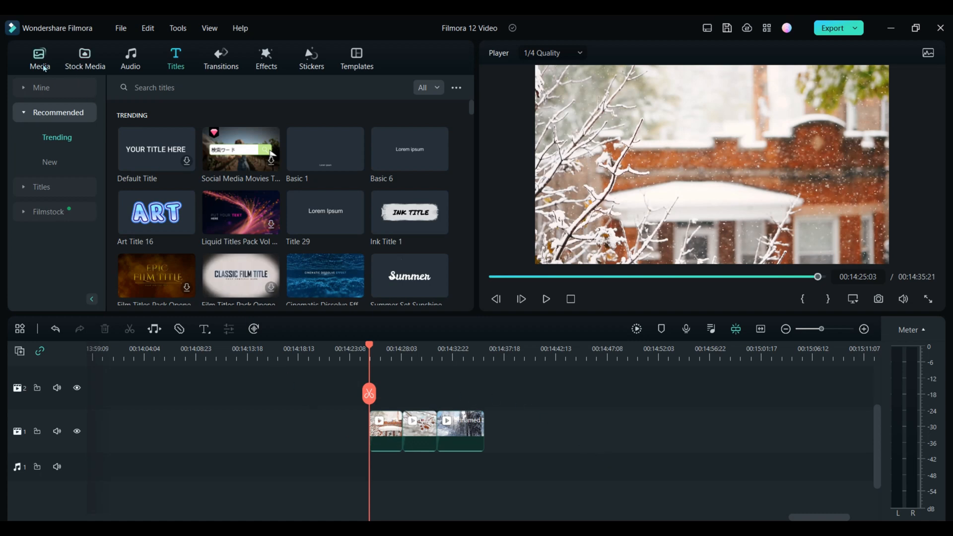
left_click(39, 58)
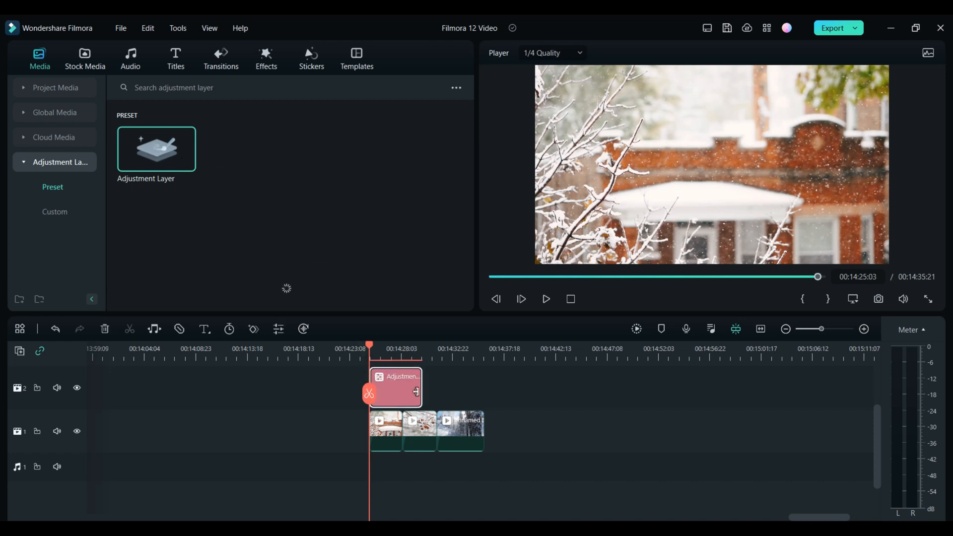
left_click_drag(419, 389, 481, 389)
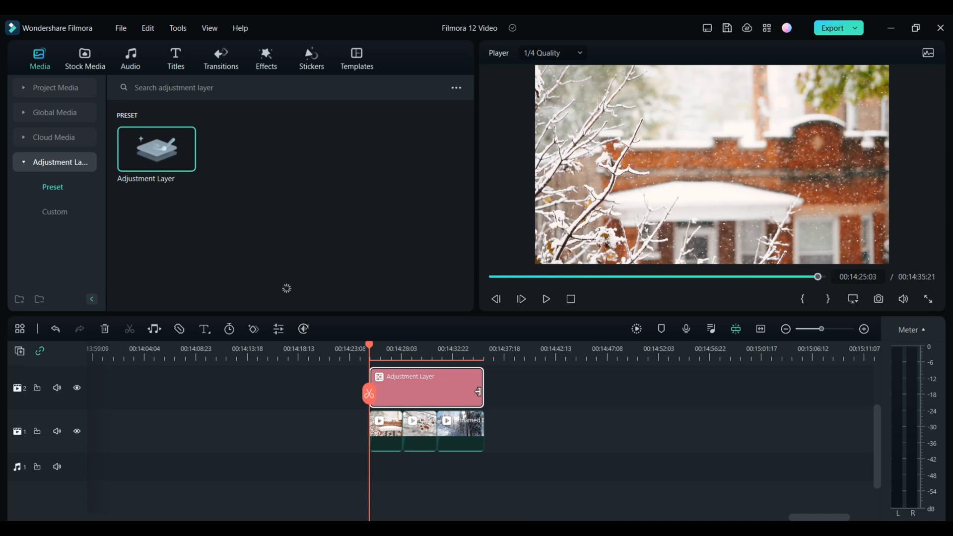
mouse_move(768, 398)
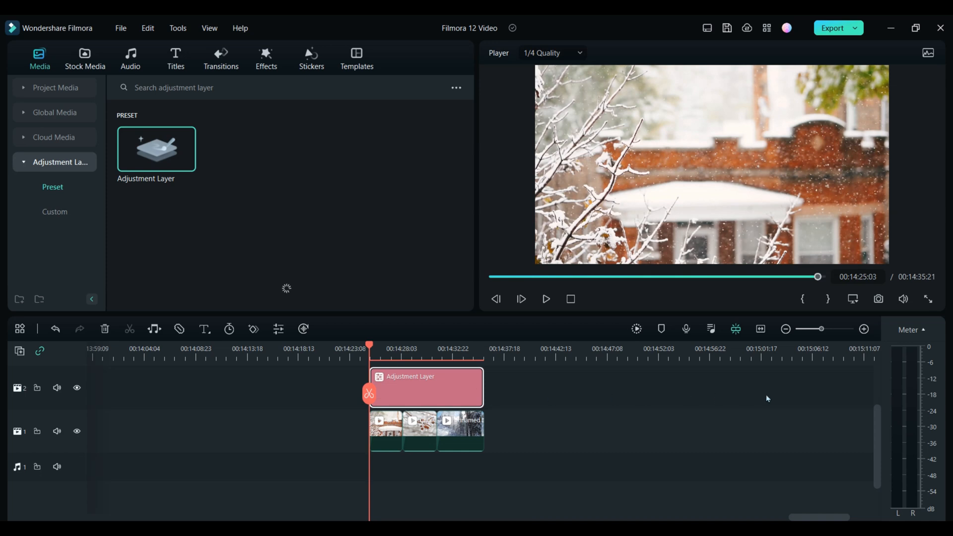
- Browse the trending video effects for a retro tape-style overlay for the adjustment layer
left_click(266, 58)
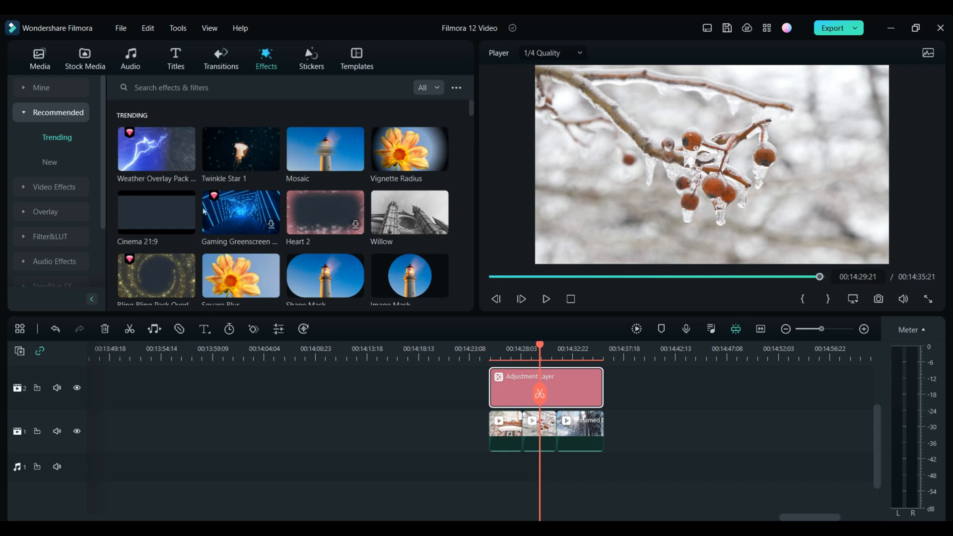
scroll("down", 3)
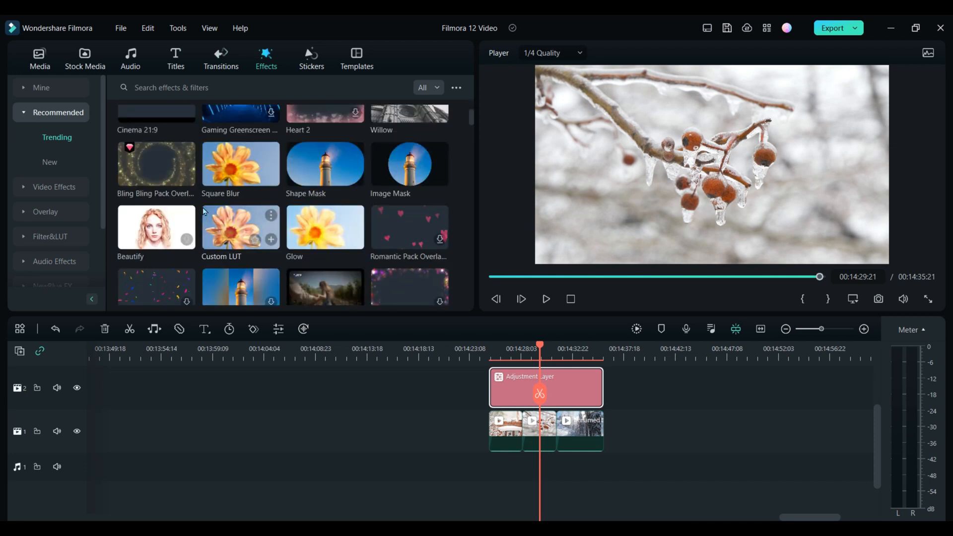
scroll("down", 3)
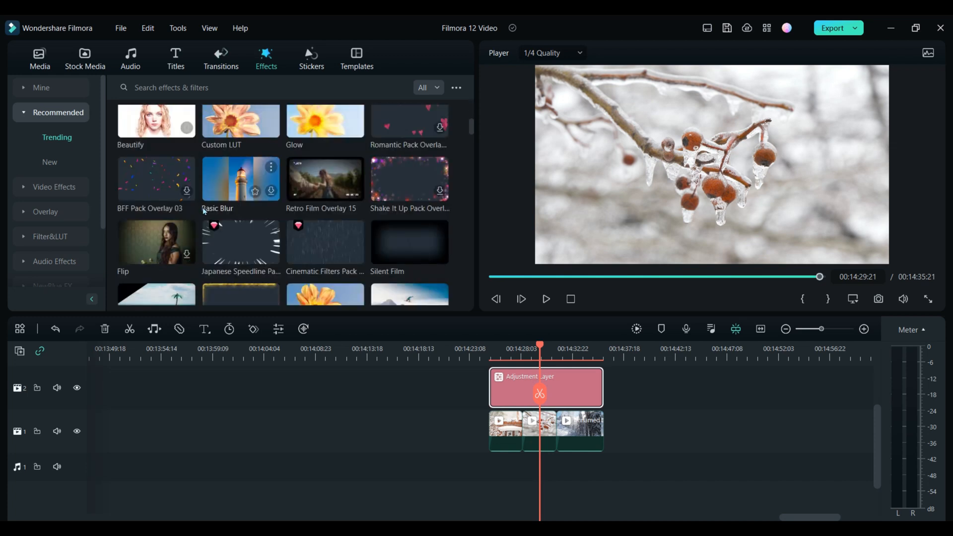
scroll("down", 3)
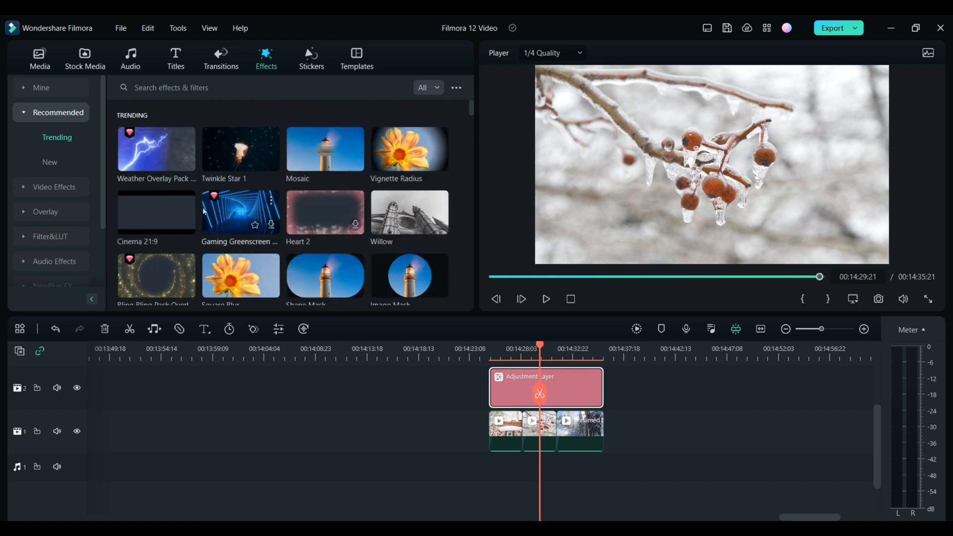
mouse_move(156, 211)
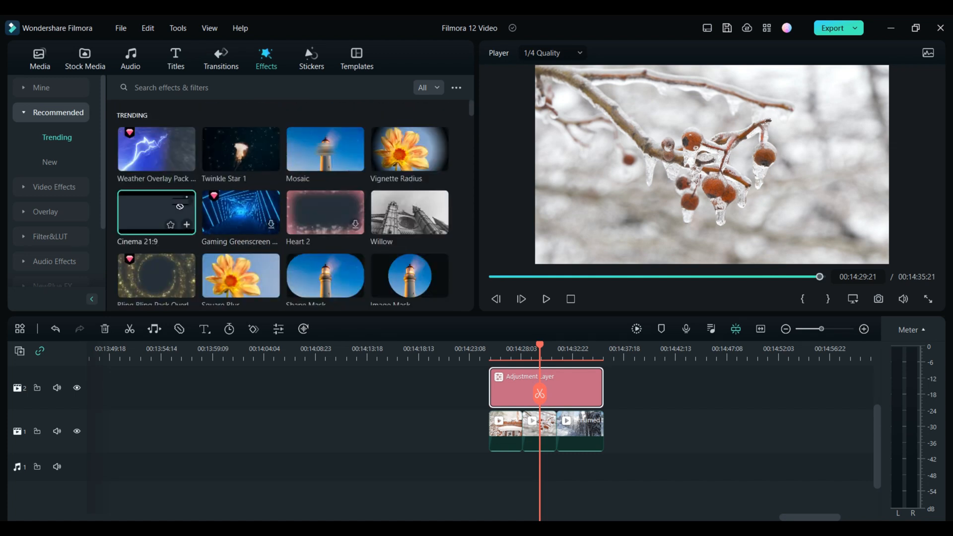
mouse_move(540, 389)
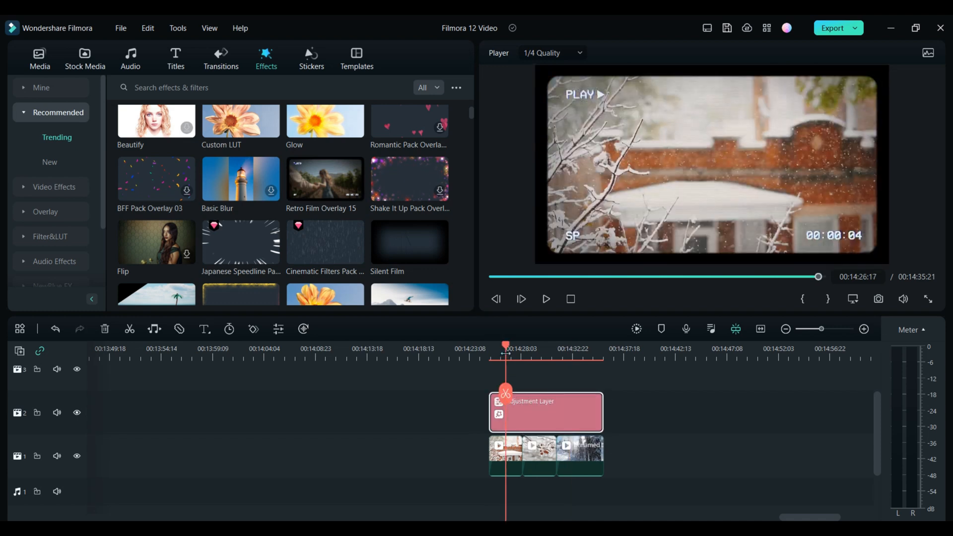
- Raise the adjustment layer's white-balance temperature from -28.8 to about -7.4
double_click(545, 412)
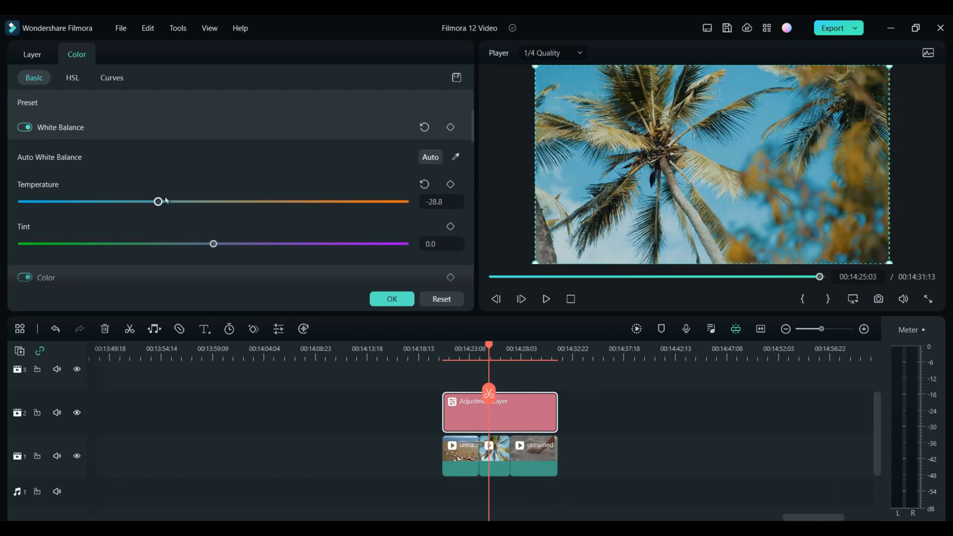
left_click_drag(158, 202, 195, 201)
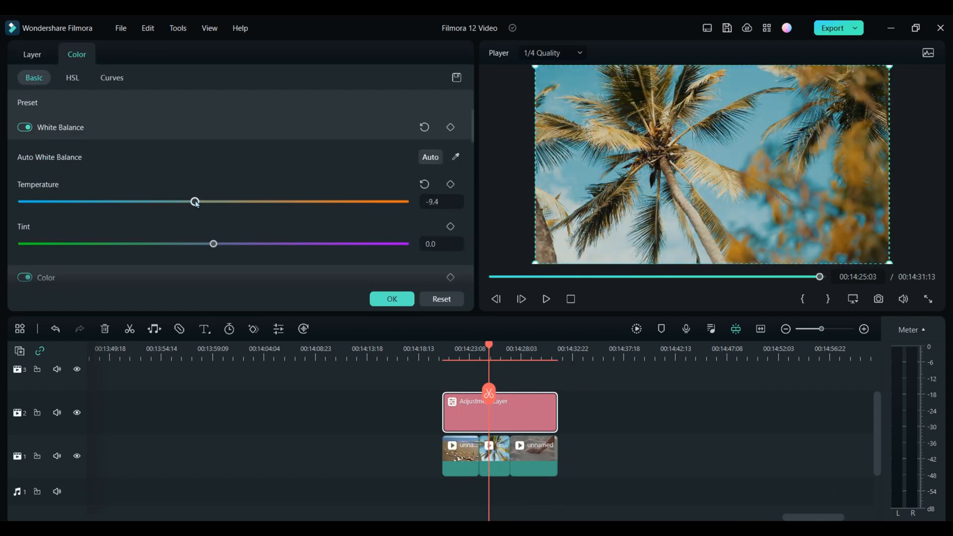
left_click_drag(196, 201, 198, 201)
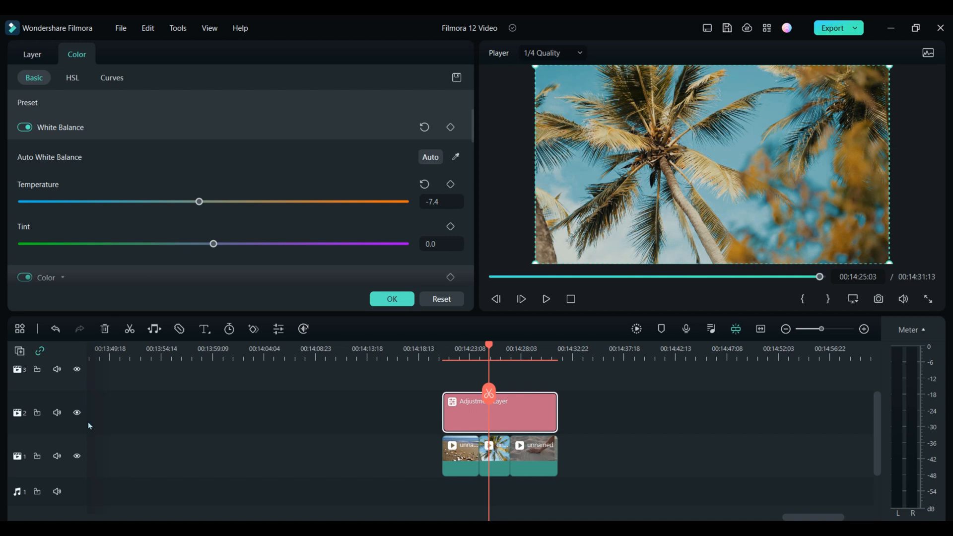
mouse_move(77, 412)
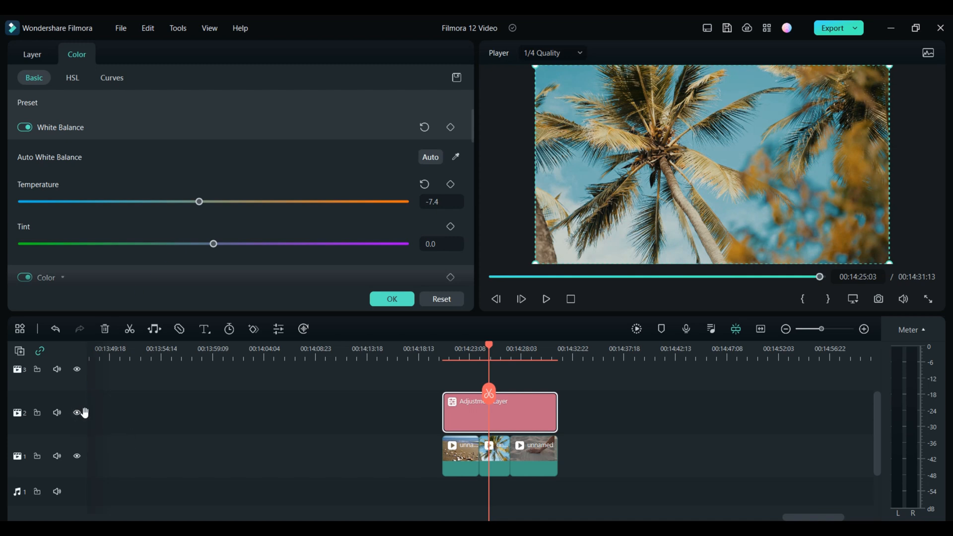
- Split the adjustment layer in two at the playhead over the sand clip
left_click(77, 413)
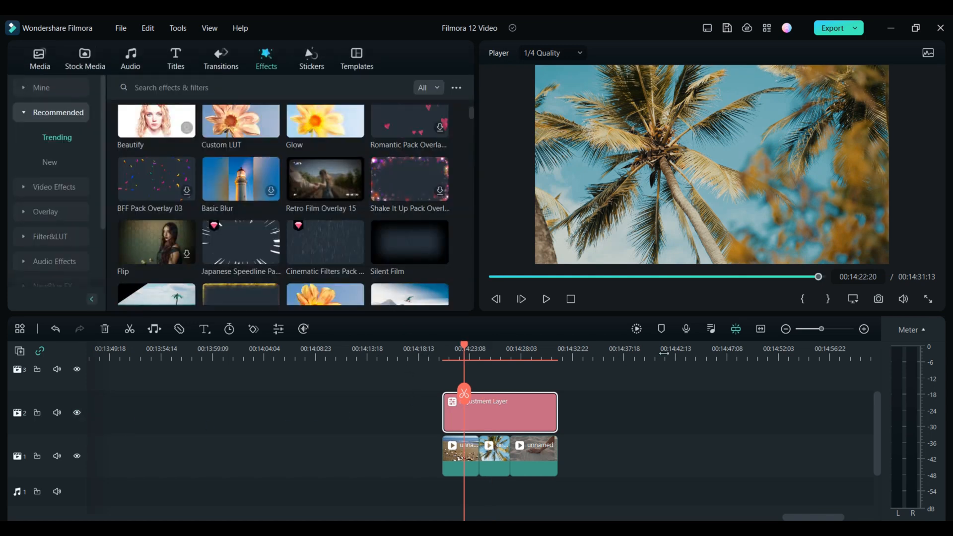
left_click(545, 299)
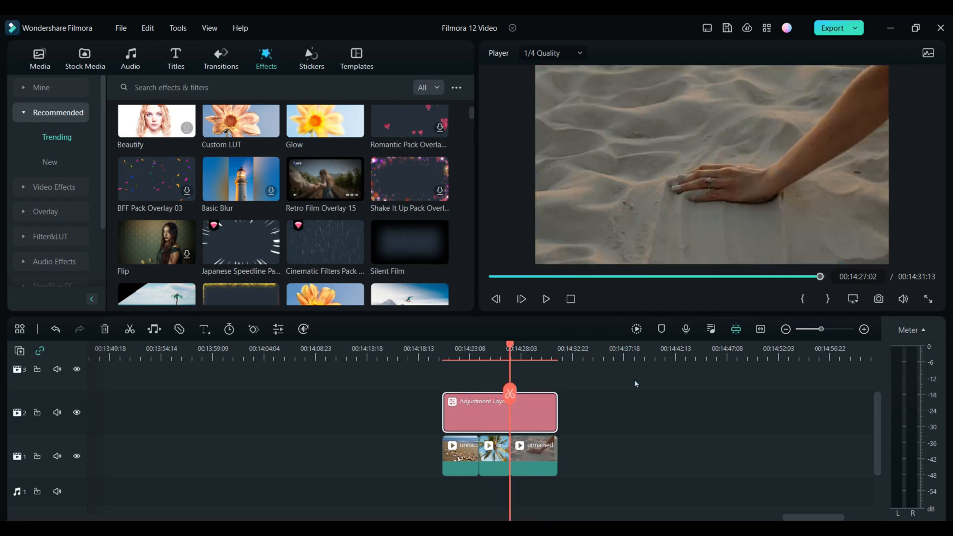
left_click(510, 392)
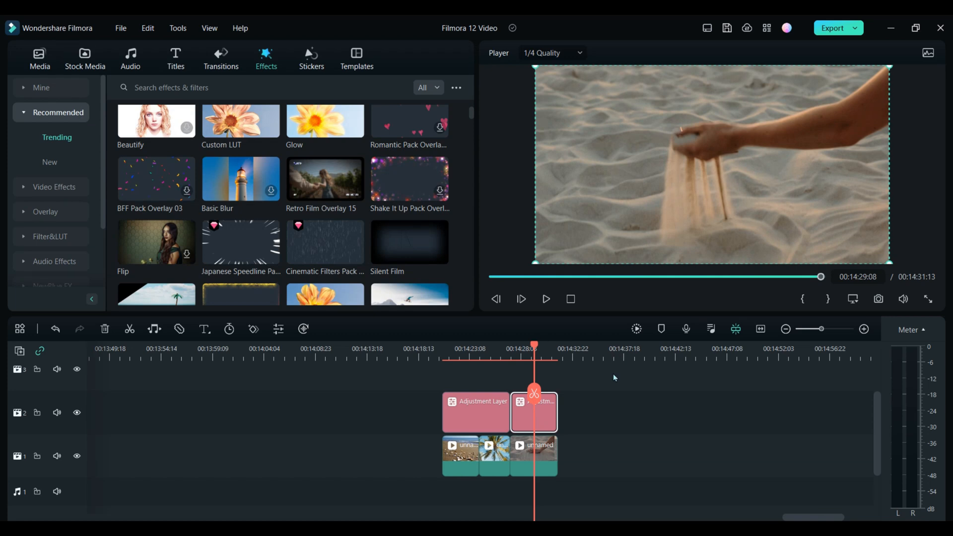
- Save the adjustment layer as custom preset Custom1 and start renaming it
left_click(220, 59)
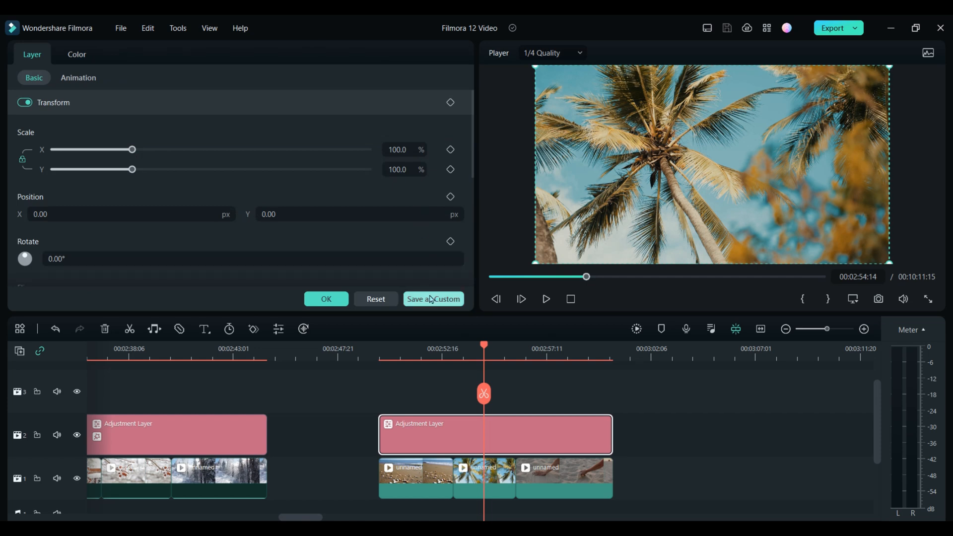
left_click(433, 298)
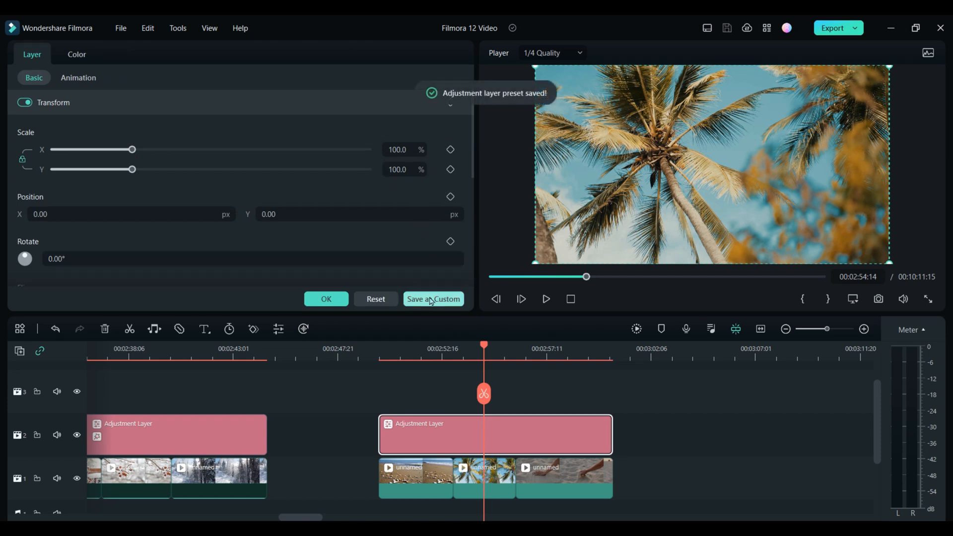
left_click(433, 299)
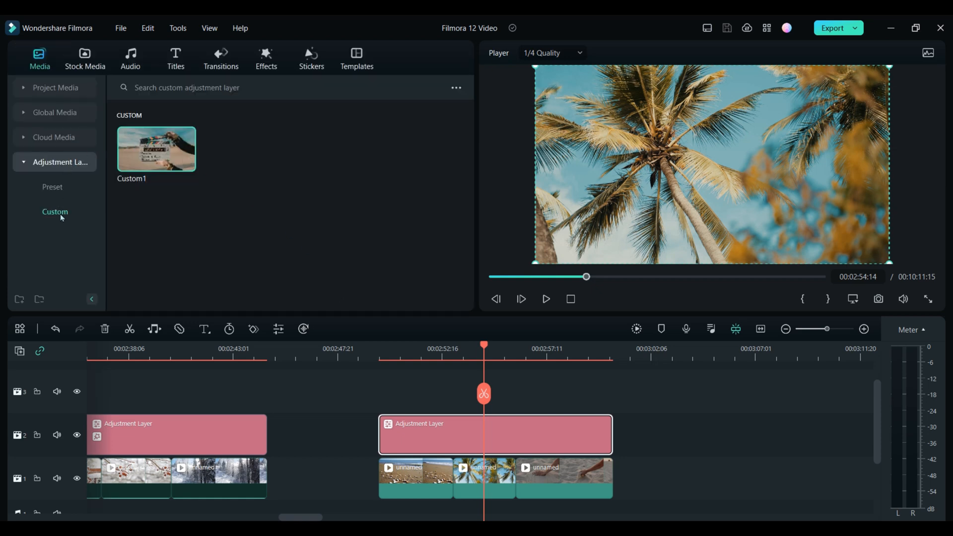
mouse_move(156, 149)
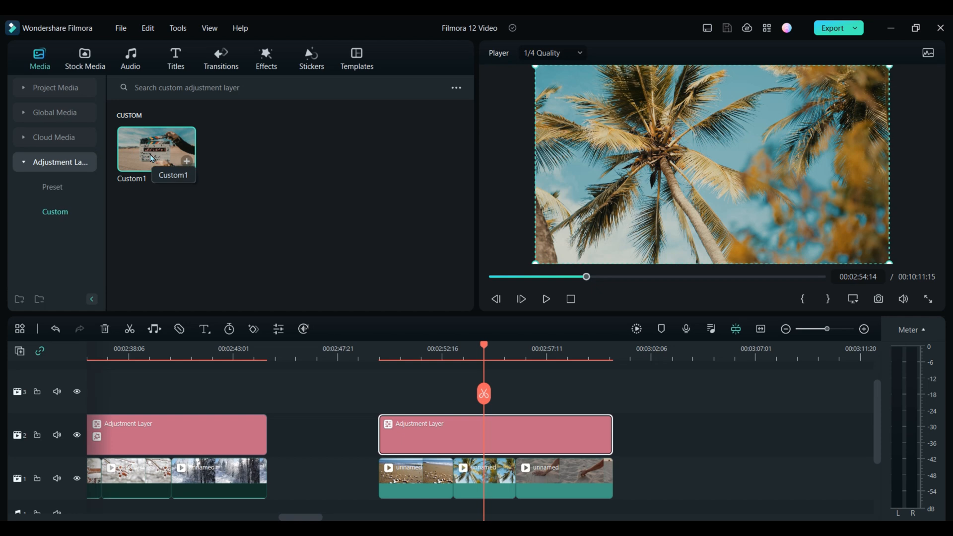
right_click(156, 148)
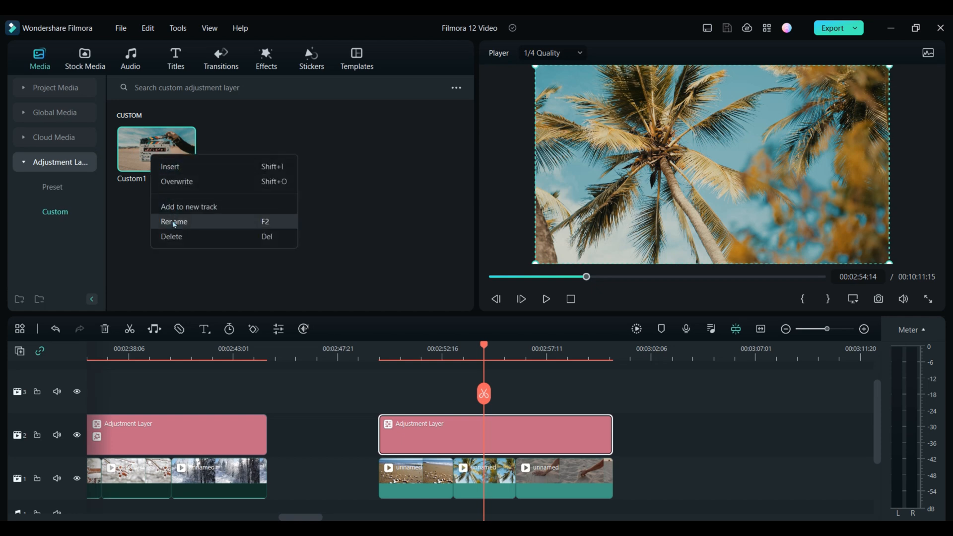
left_click(175, 221)
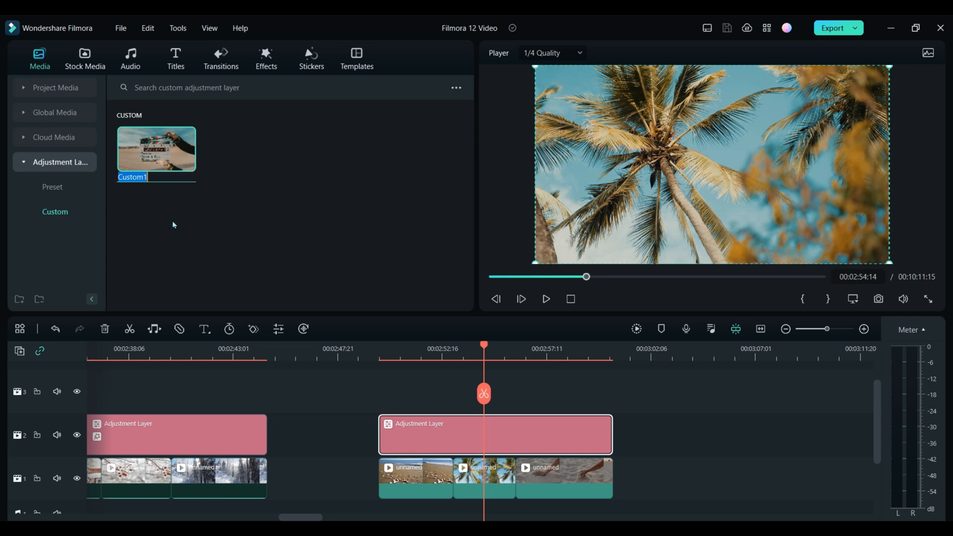
- Stack the road clip on two tracks and outline the road with a hand-drawn mask
left_click(266, 55)
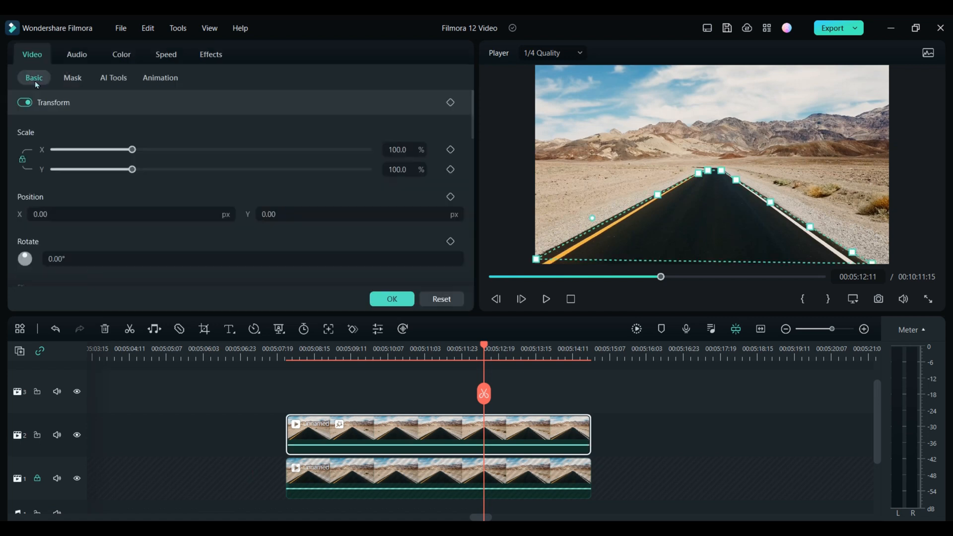
- Refine the drawn mask points along the road's edge to isolate the desert road
left_click(72, 77)
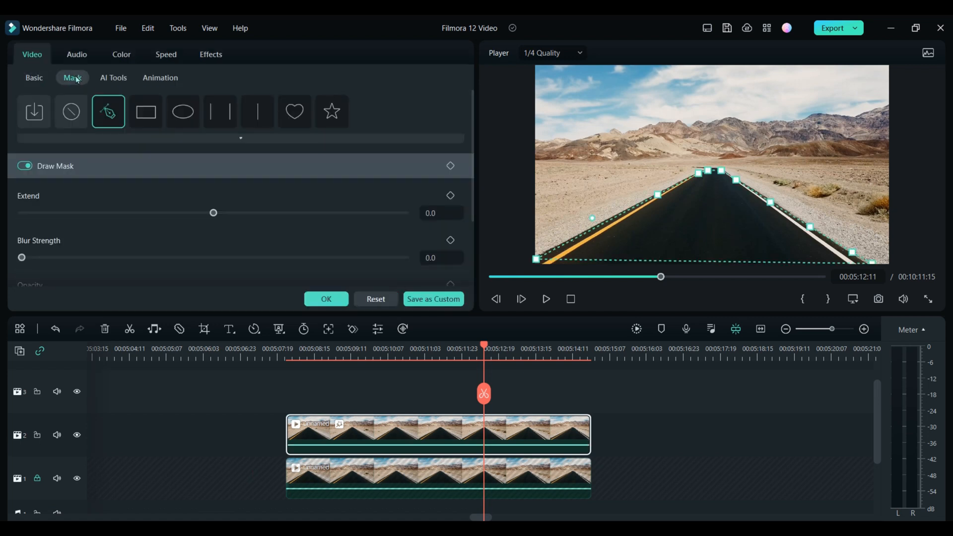
mouse_move(220, 111)
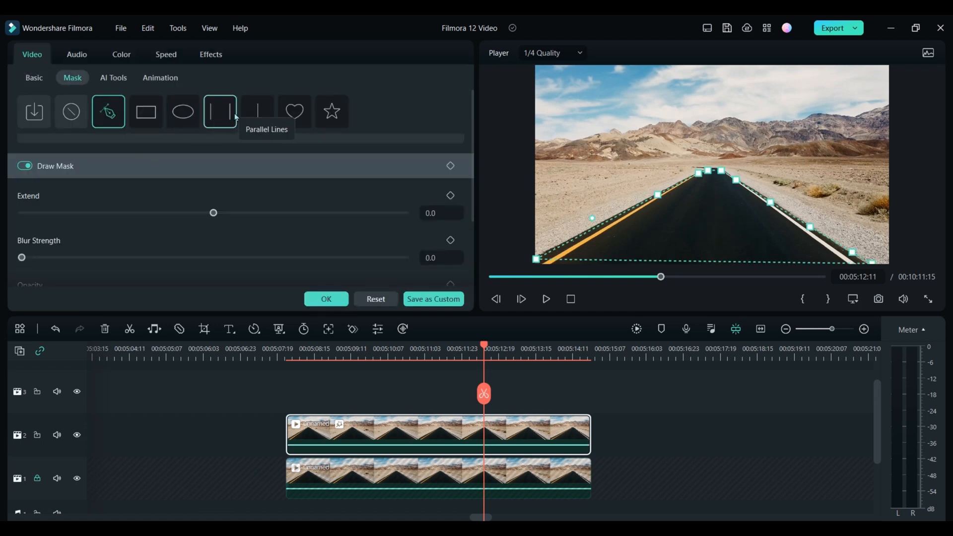
mouse_move(332, 112)
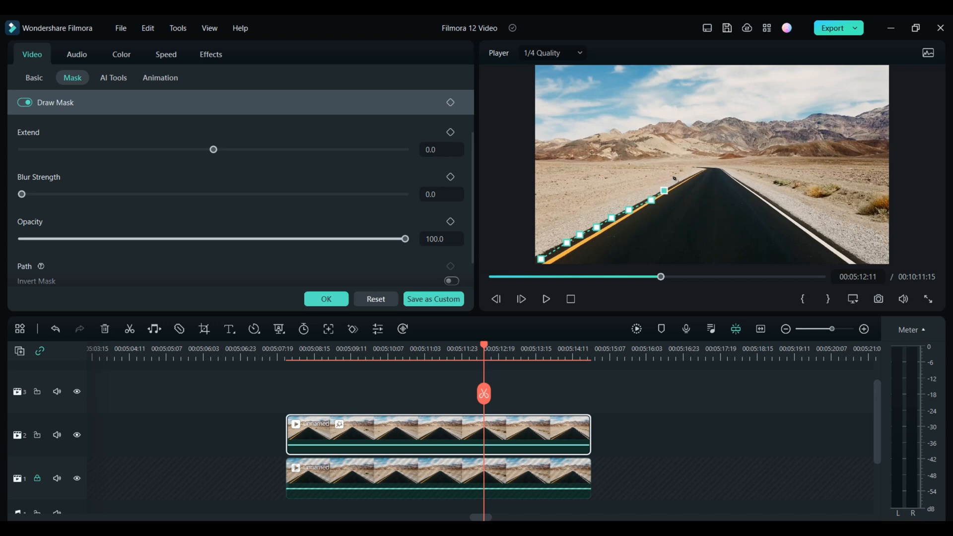
left_click_drag(665, 191, 692, 177)
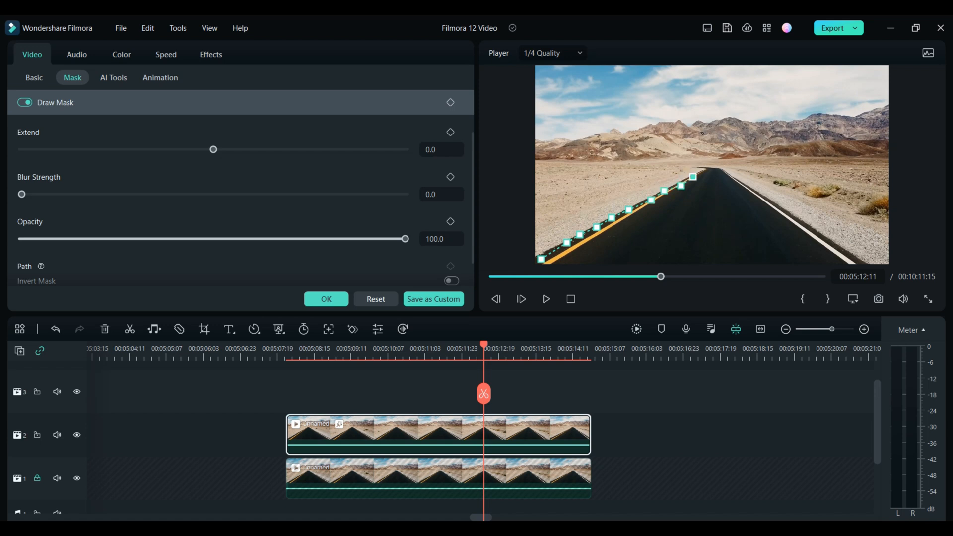
left_click_drag(692, 178, 708, 172)
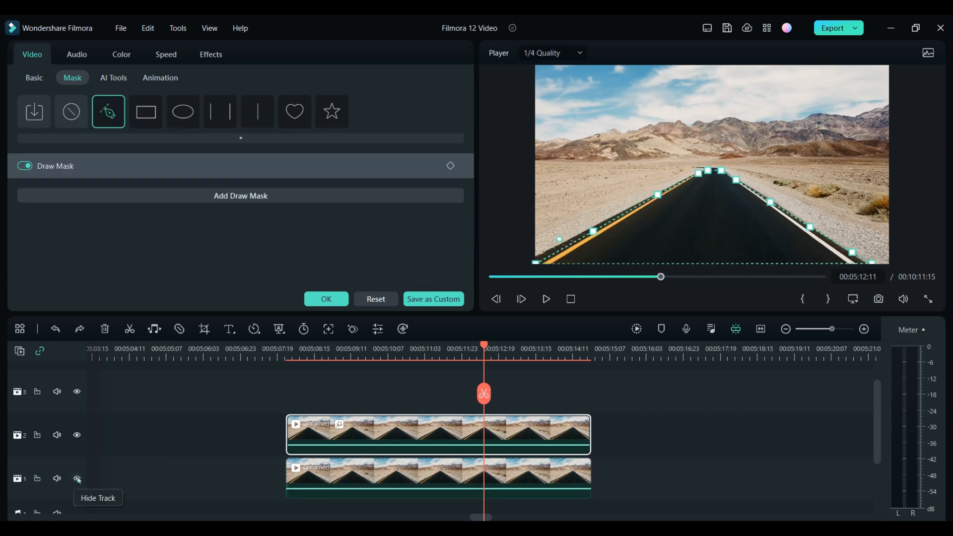
- Search the effects library for 'fancy game pack'
left_click(265, 58)
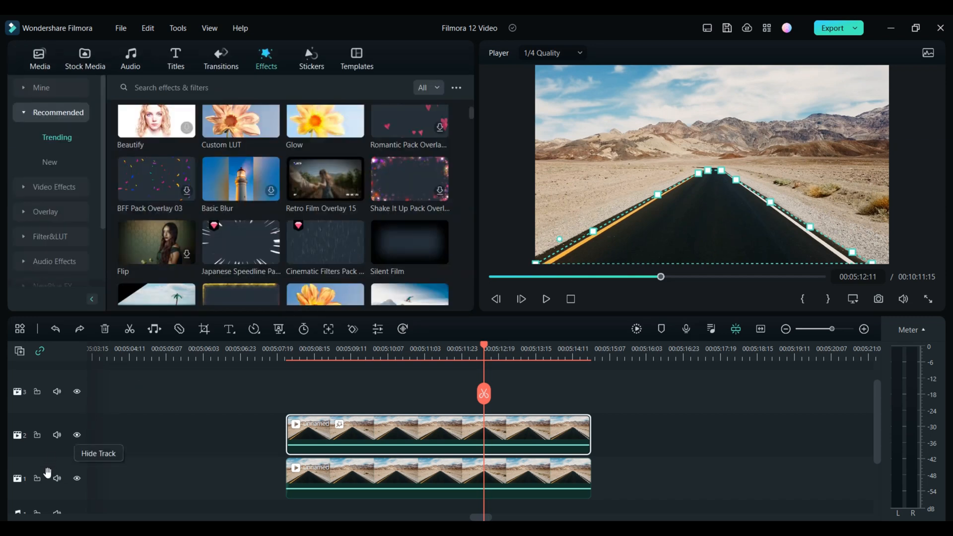
left_click(76, 479)
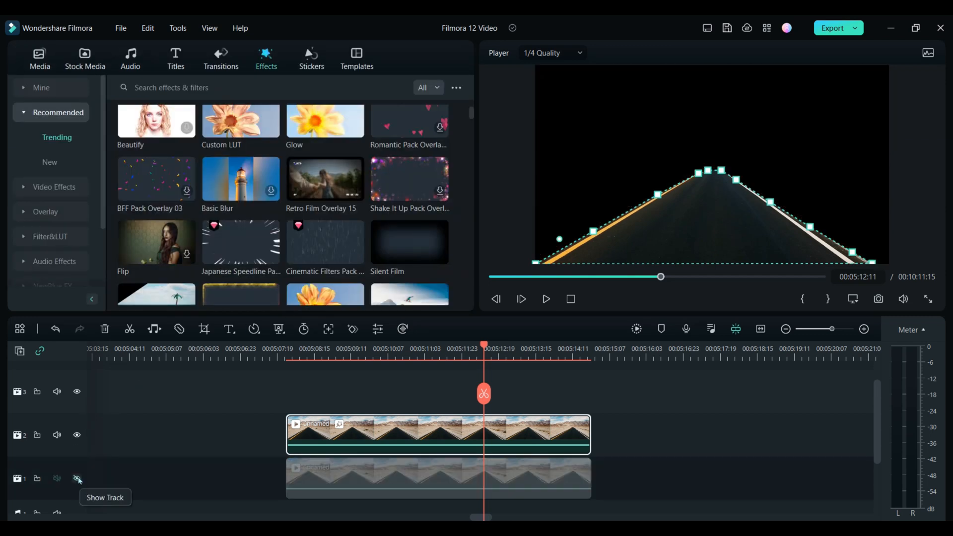
left_click(77, 479)
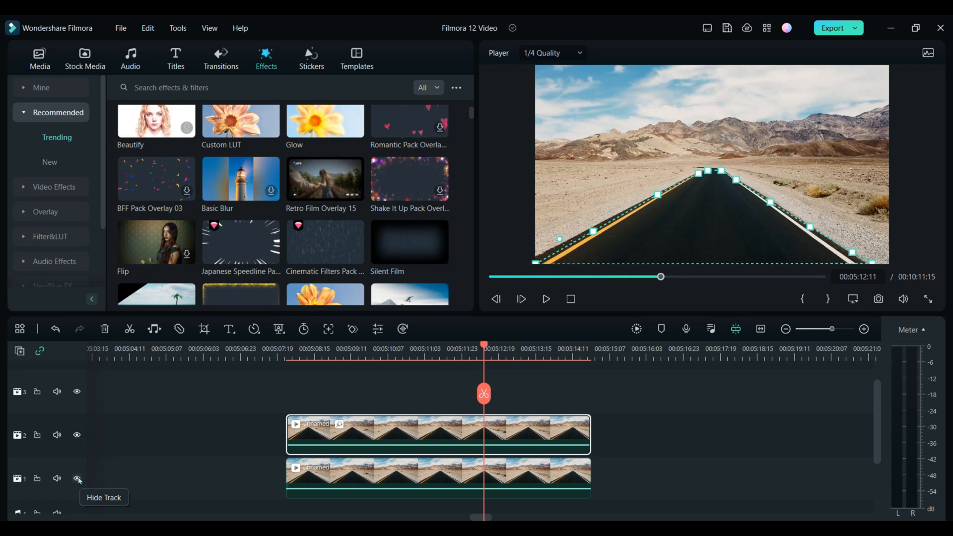
type("fancy game pack")
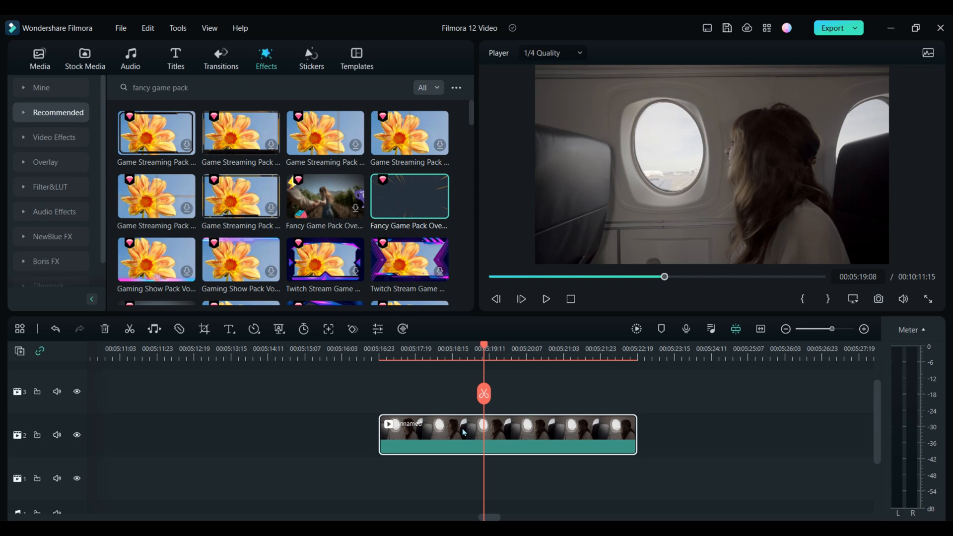
mouse_move(510, 424)
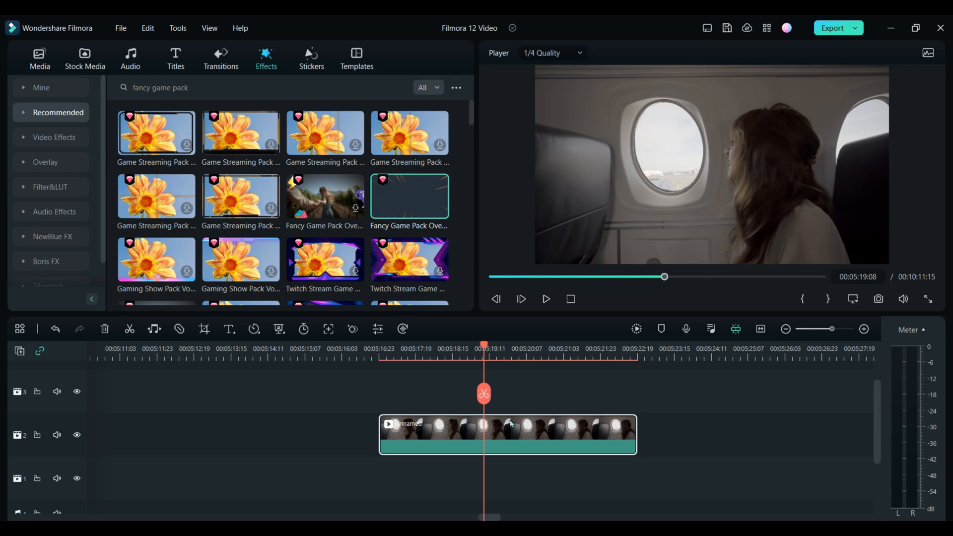
mouse_move(700, 135)
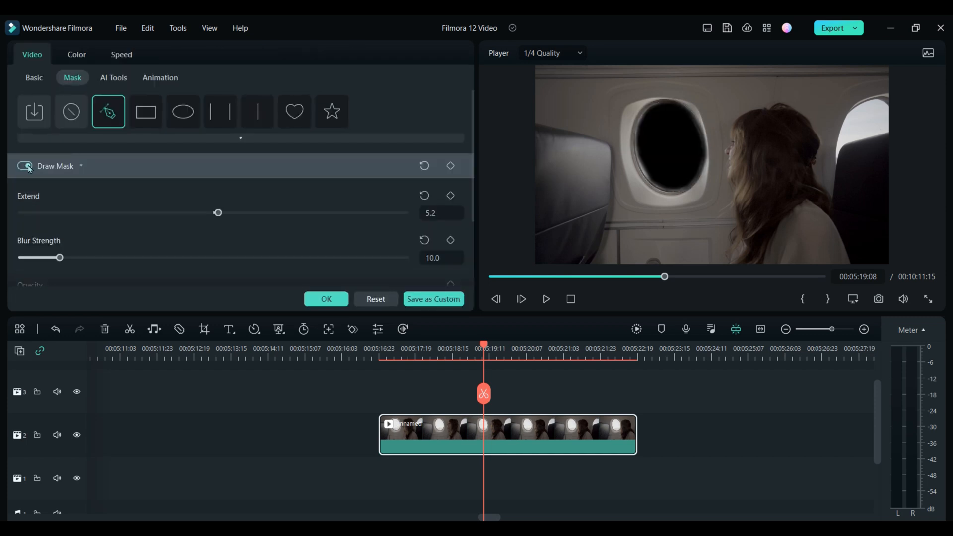
- Cut the airplane window out of the cabin clip with an inverted drawn mask
left_click(266, 57)
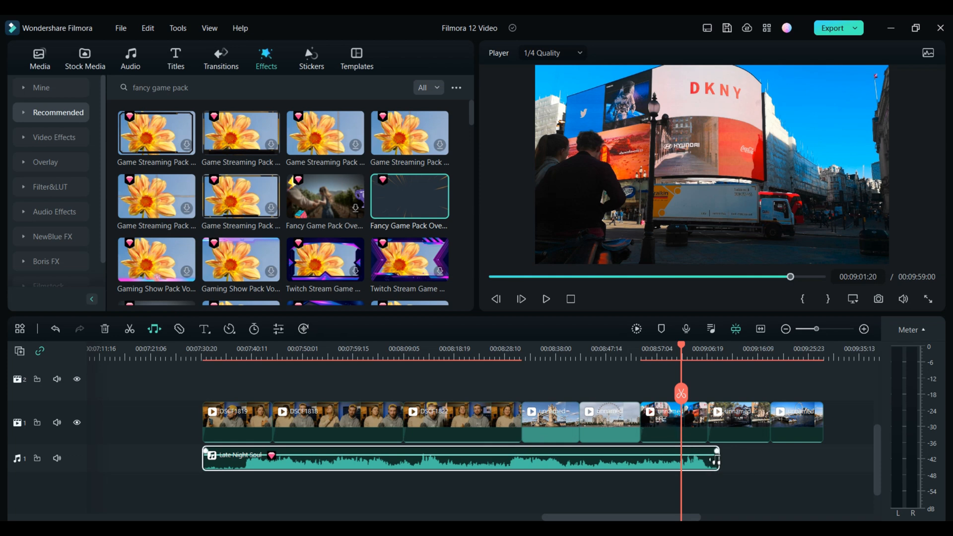
- Stretch the Late Night Soul music so it ends exactly where the last video clip ends
left_click_drag(717, 459, 756, 458)
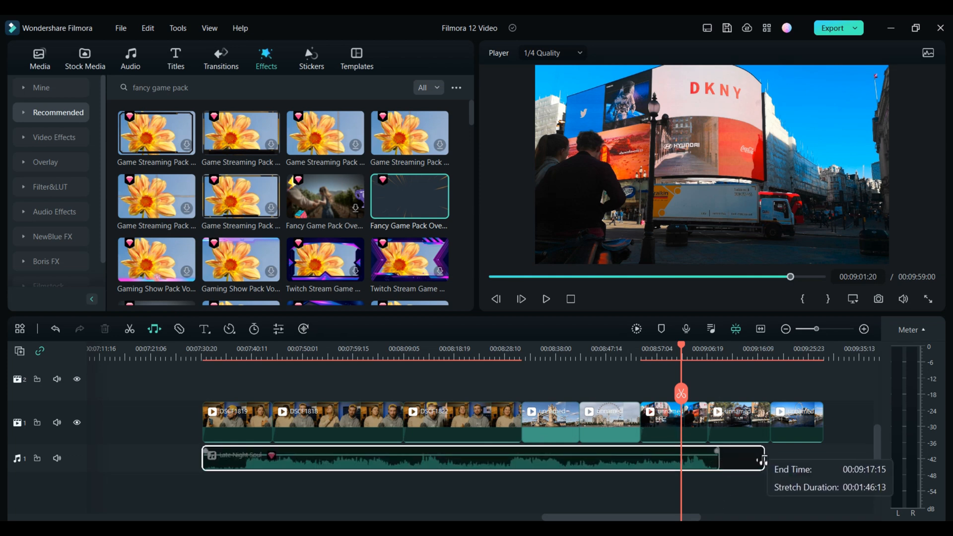
left_click_drag(762, 460, 824, 460)
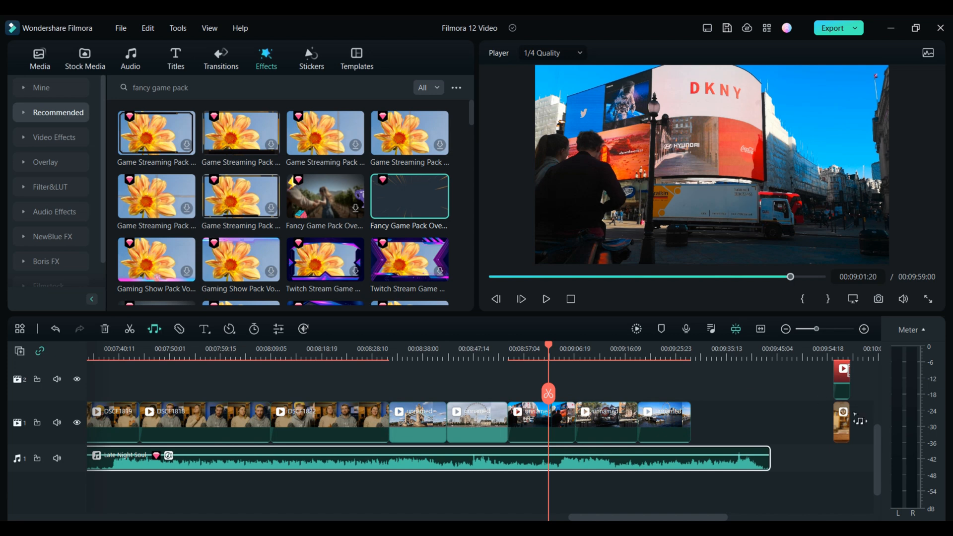
left_click_drag(767, 458, 766, 458)
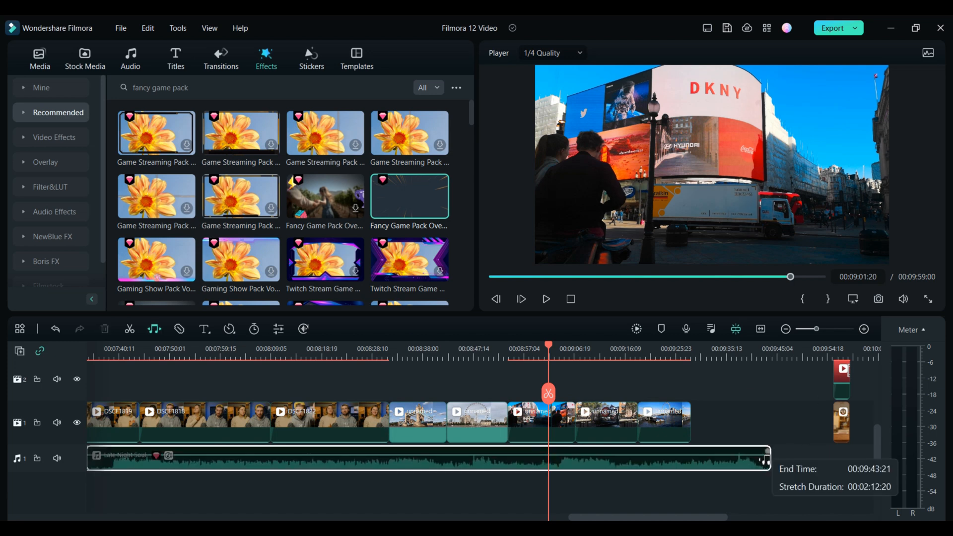
left_click_drag(768, 456, 691, 456)
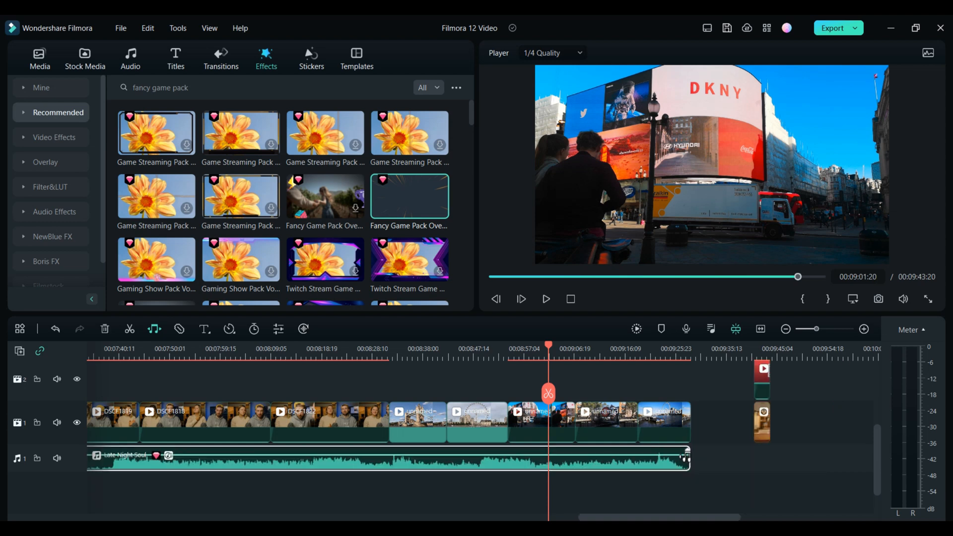
left_click(38, 57)
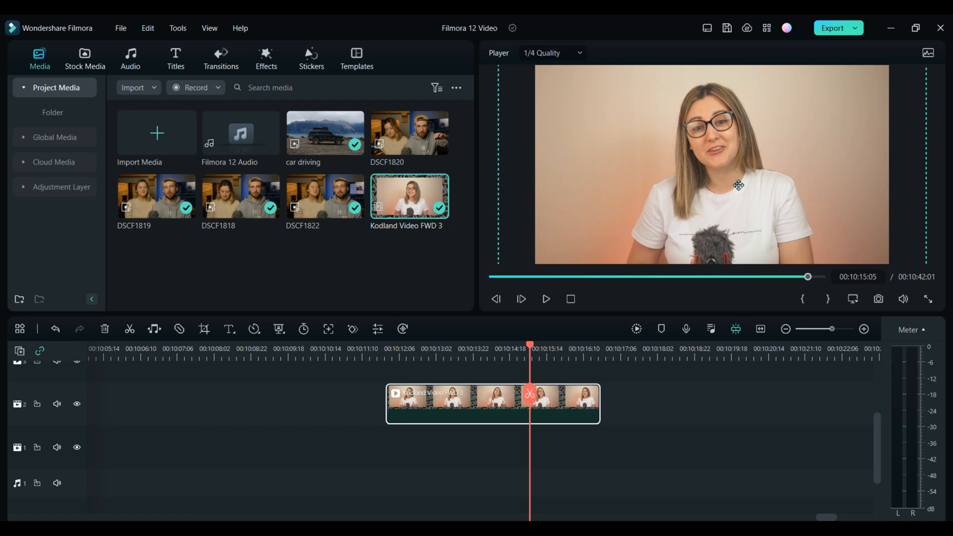
mouse_move(728, 148)
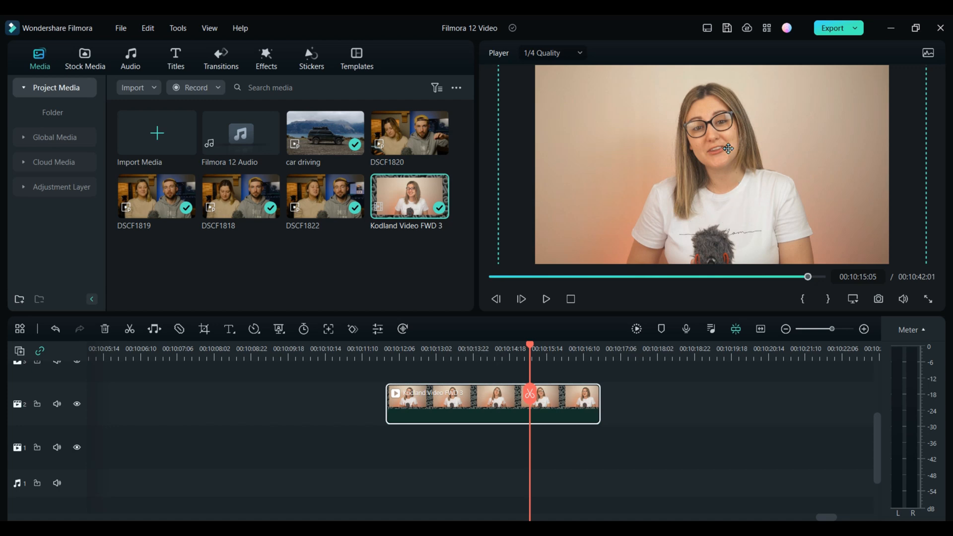
- Turn on Smart Cutout in the presenter clip's AI Tools
double_click(493, 404)
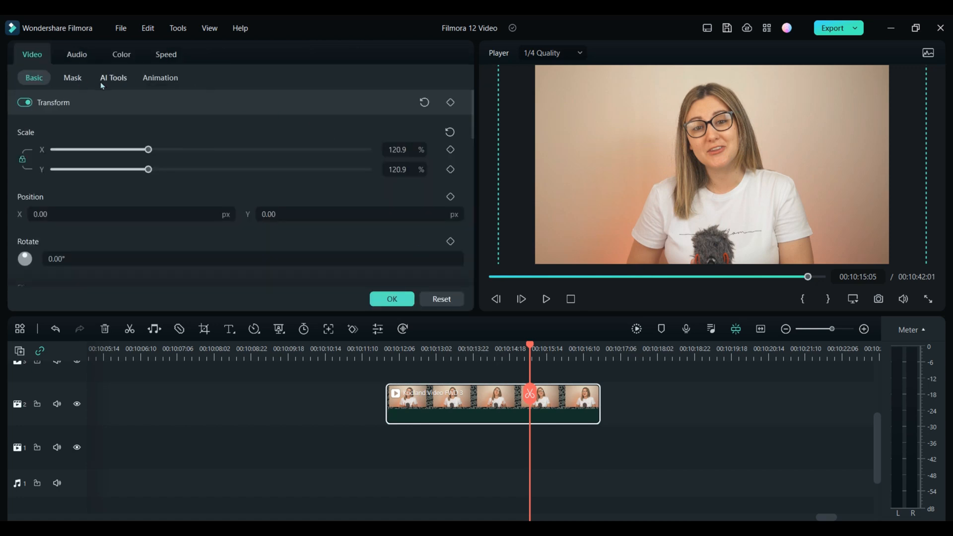
left_click(113, 77)
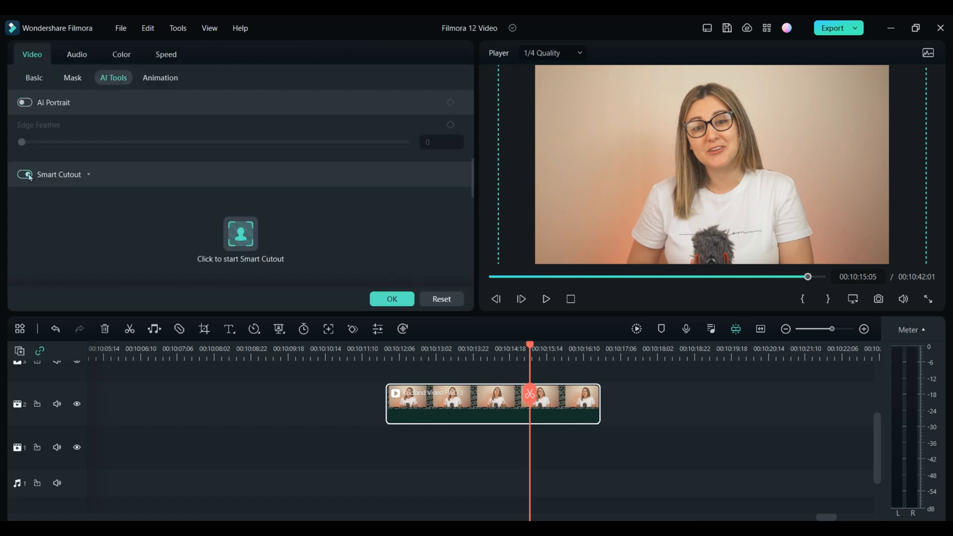
left_click(26, 175)
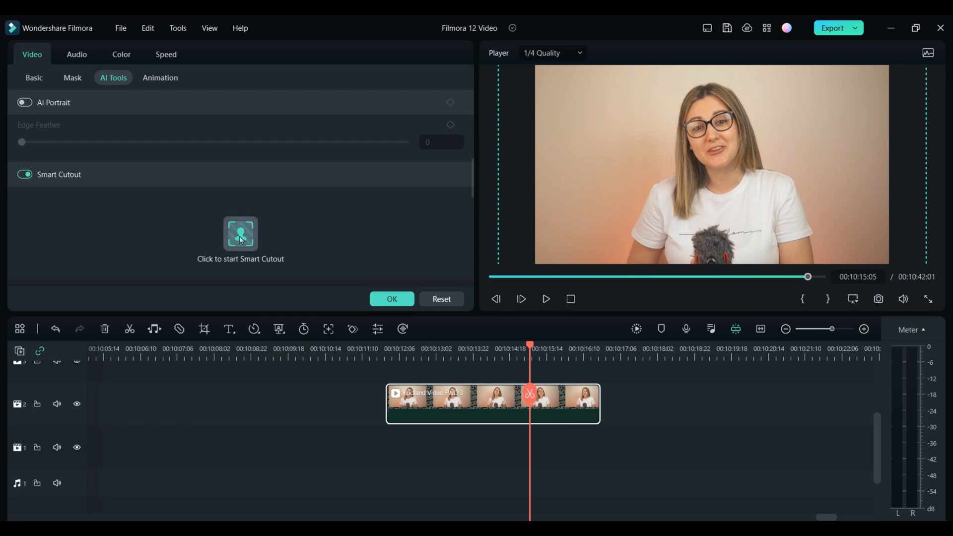
- Brush over the presenter as subject and track her across the whole clip
left_click(241, 234)
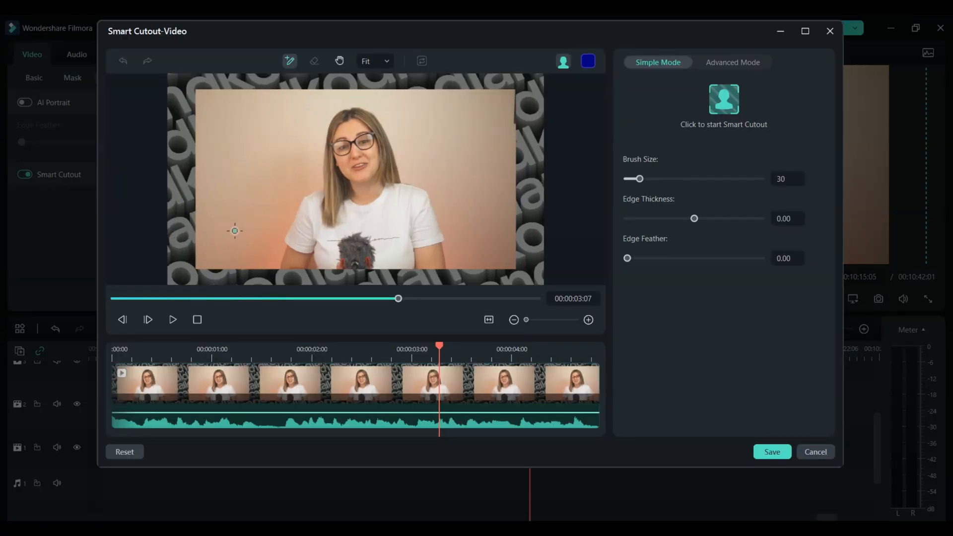
left_click_drag(352, 106, 342, 249)
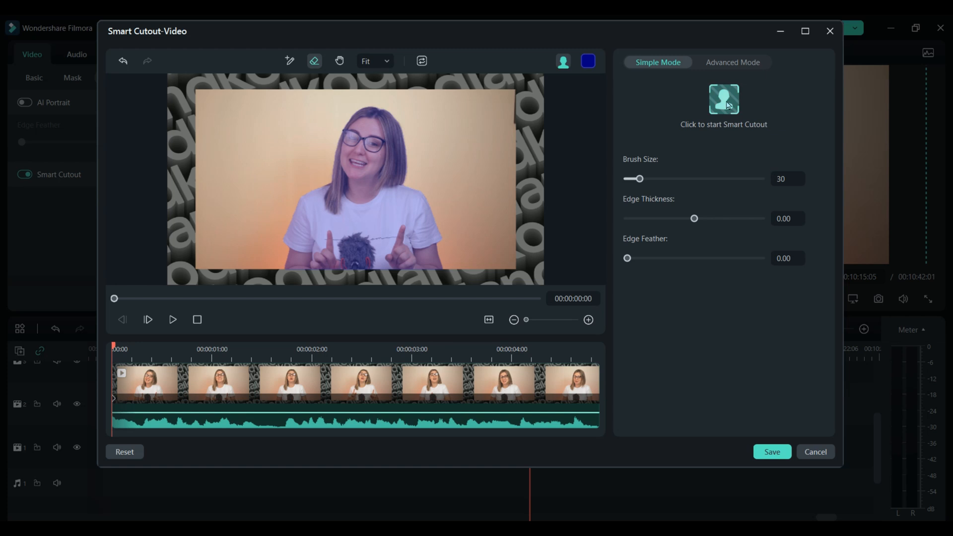
left_click(724, 99)
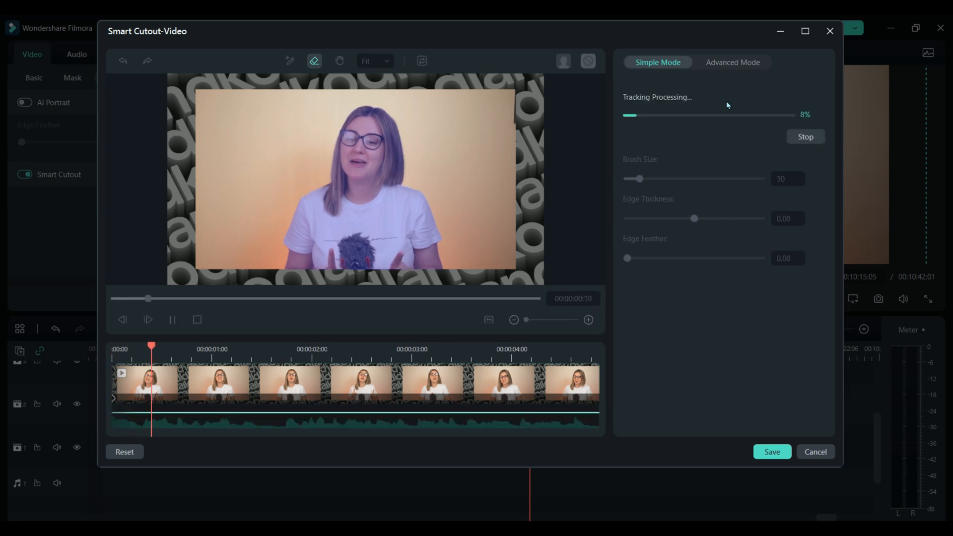
left_click(805, 136)
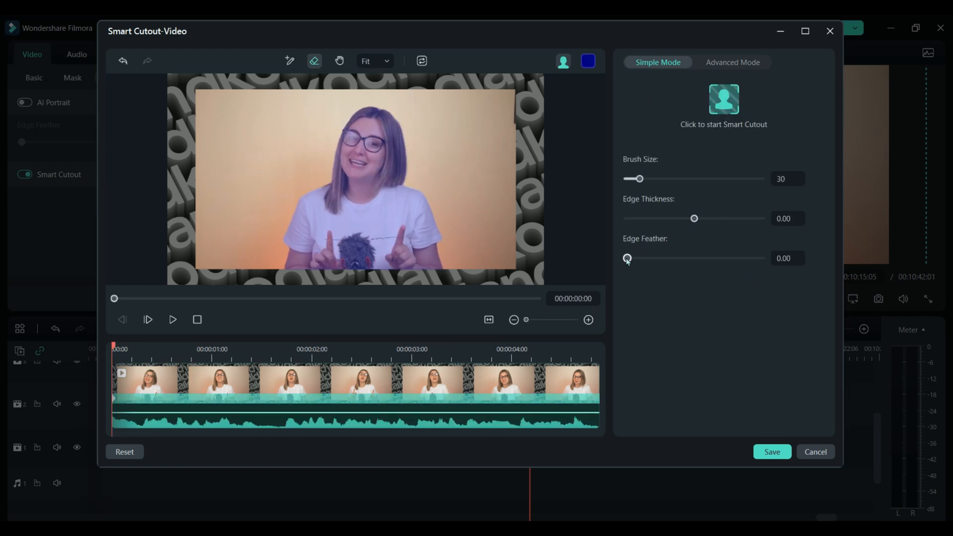
- Set the cutout edge feather to about 5.3 and save the result
left_click_drag(627, 258, 661, 258)
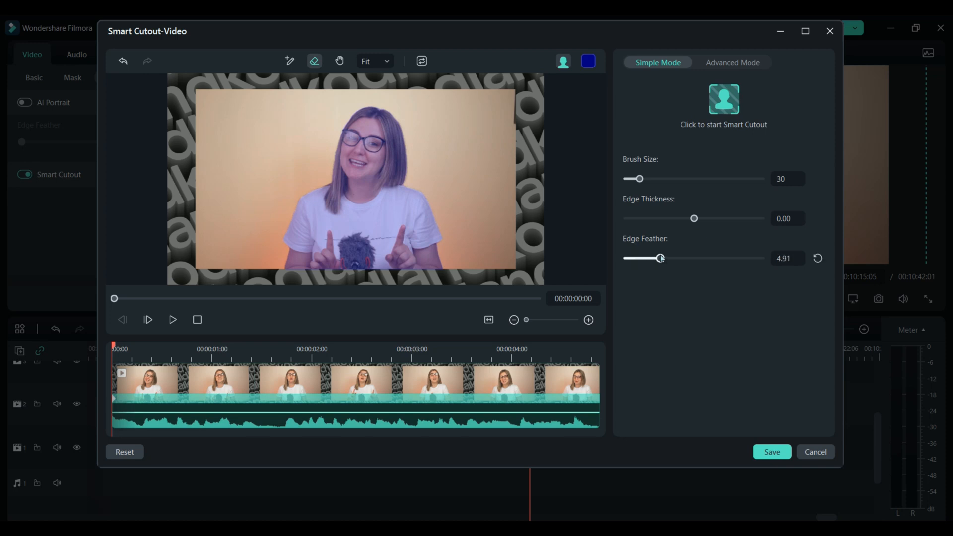
left_click_drag(660, 258, 663, 258)
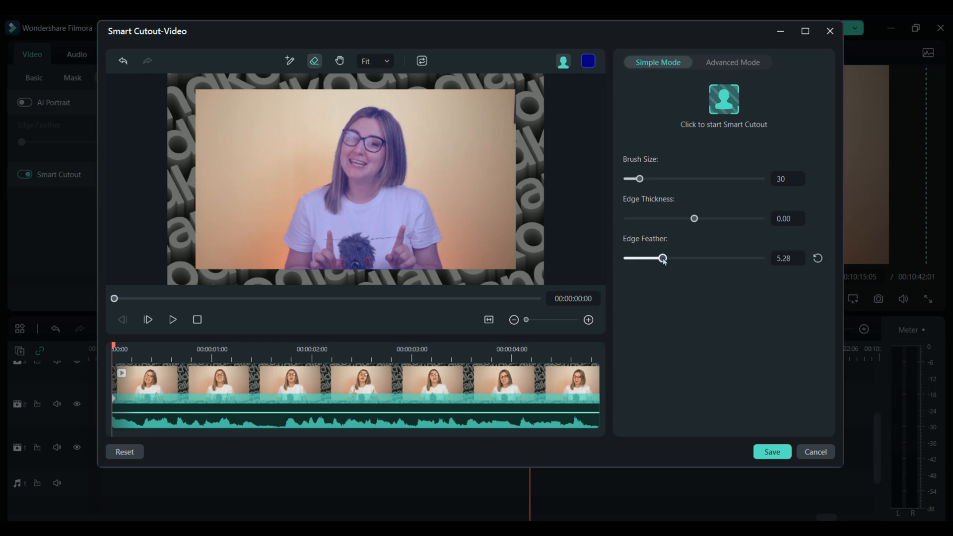
mouse_move(772, 452)
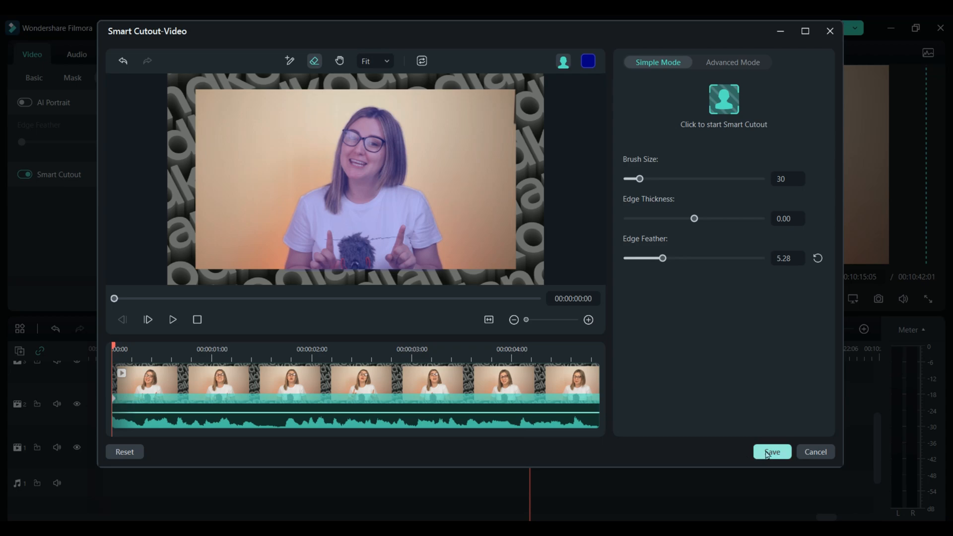
left_click(772, 452)
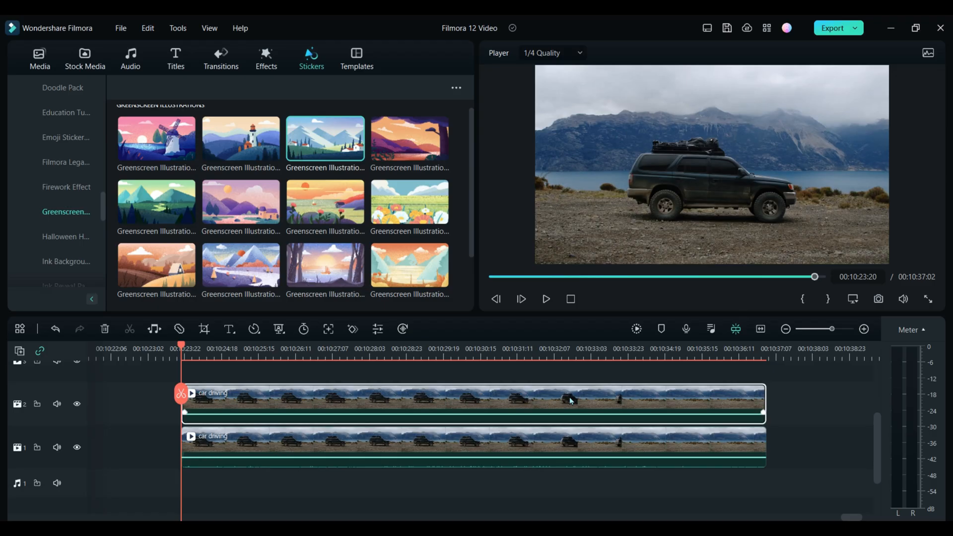
mouse_move(401, 497)
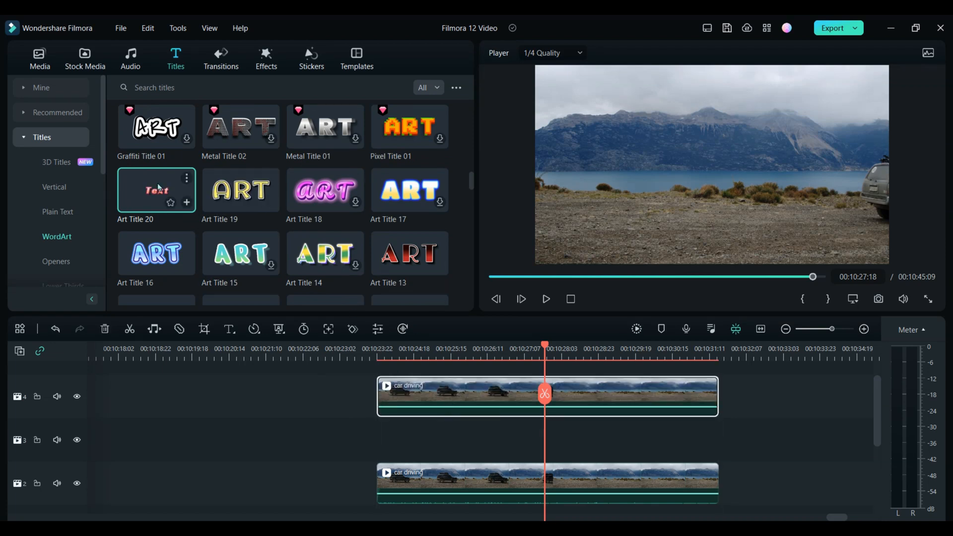
- Place Art Title 20 on the track between the two stacked car clips
left_click_drag(156, 189, 474, 446)
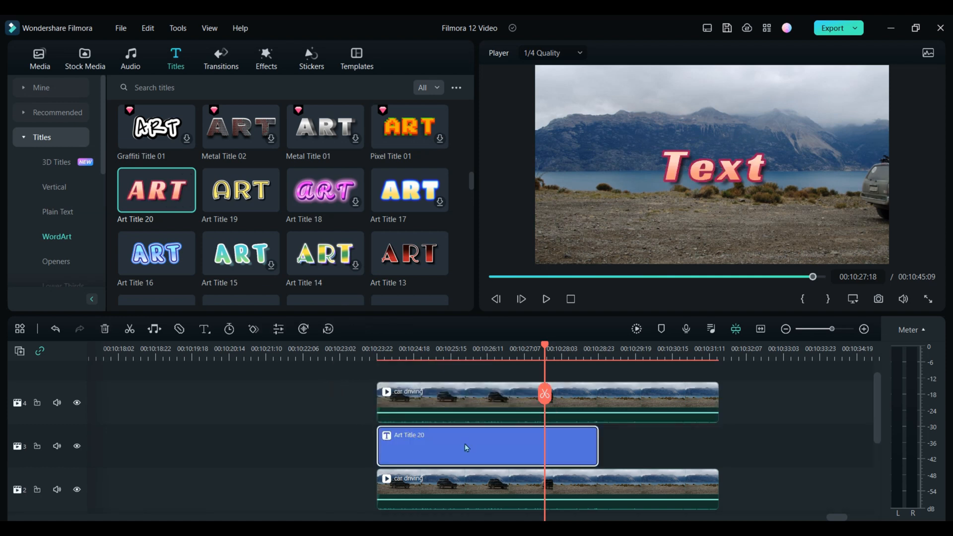
left_click(546, 298)
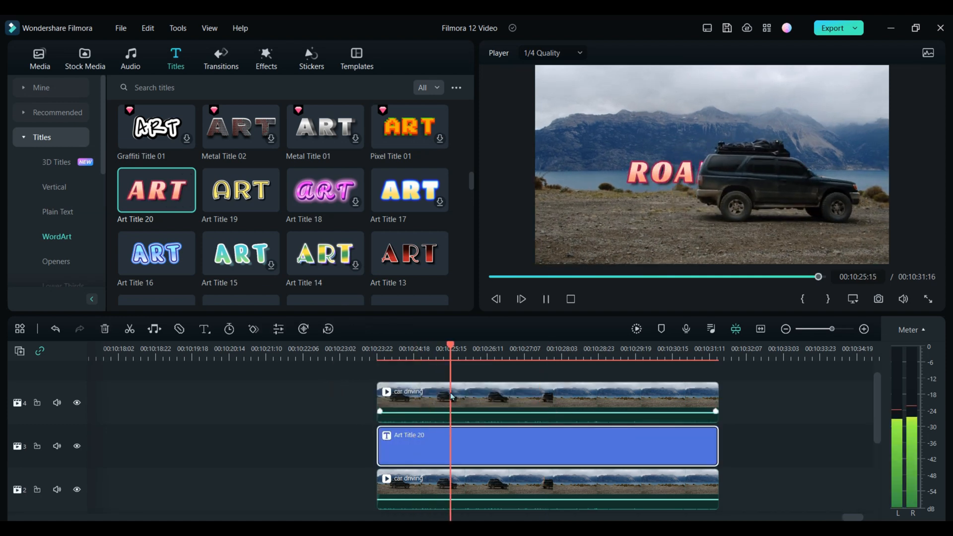